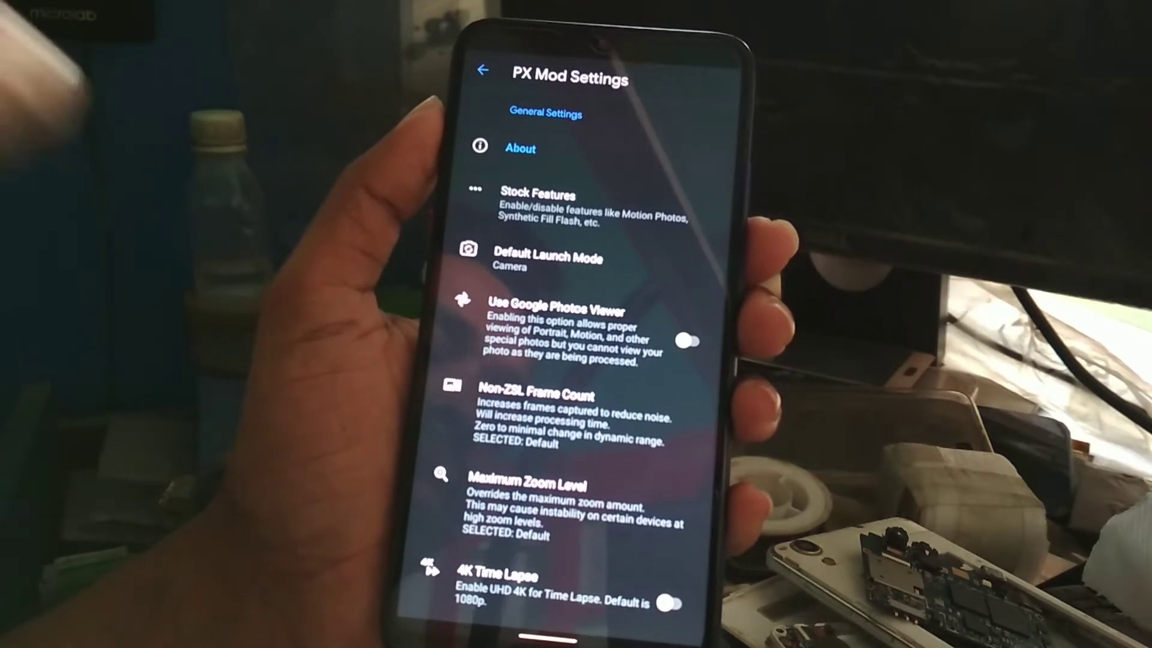
Scroll PX Mod Settings down to reach the Lib Patcher entry
scroll("down", 3)
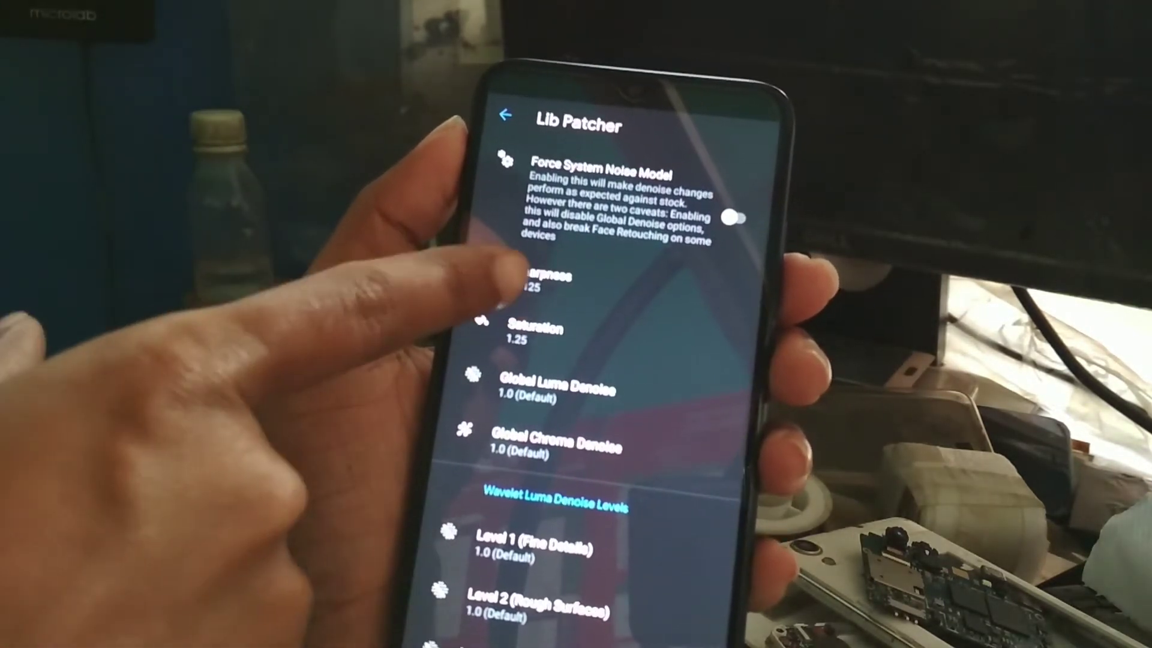
Set Sharpness to 1.125 and keep Saturation at 1.25 in Lib Patcher
left_click(540, 281)
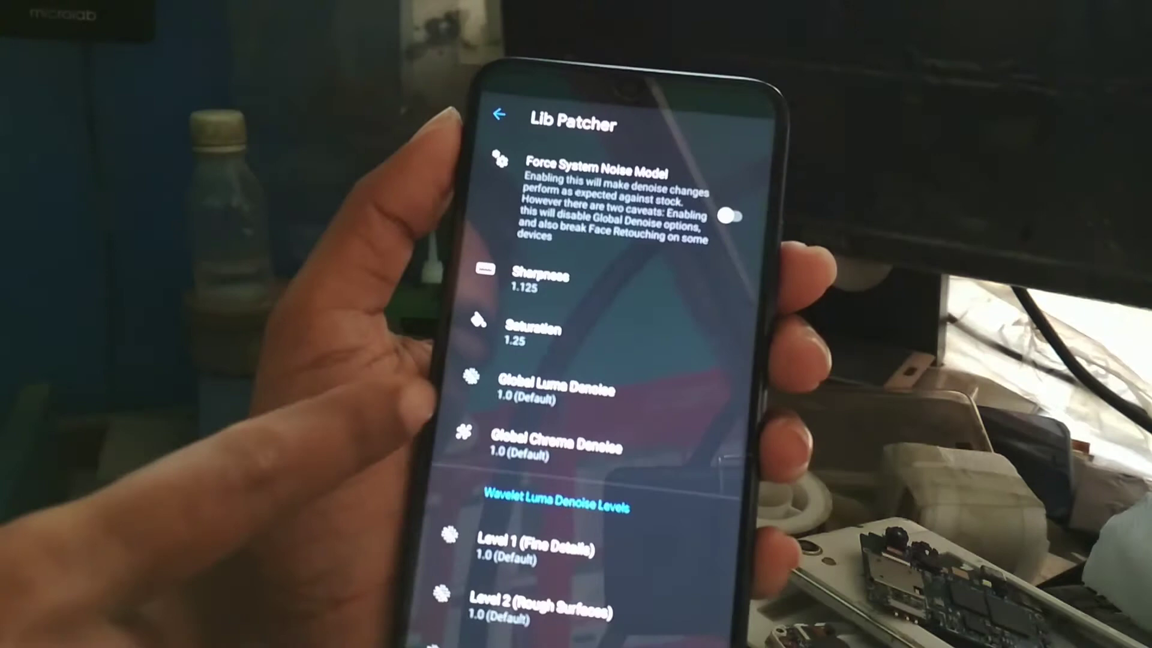
left_click(529, 330)
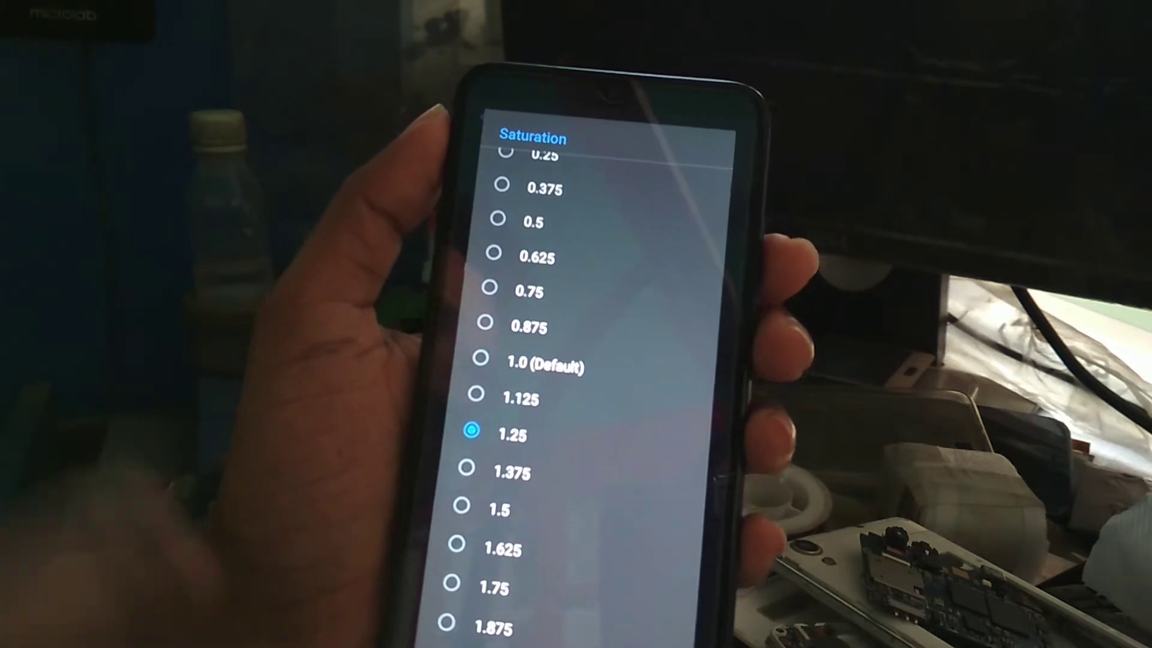
left_click(469, 434)
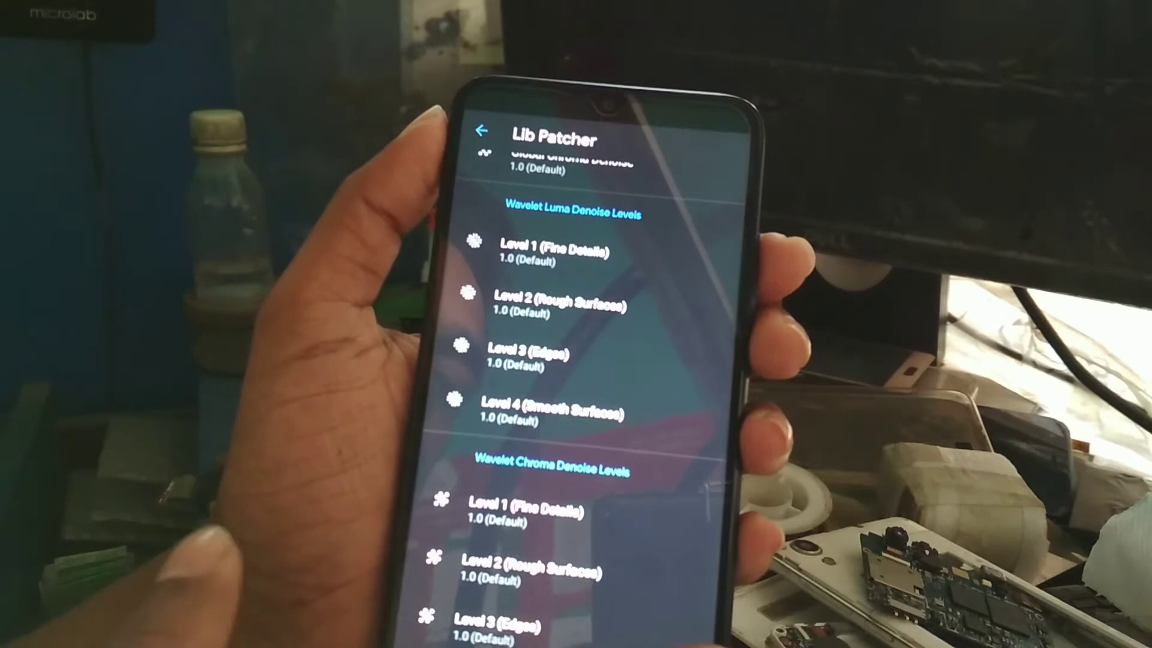
left_click(482, 132)
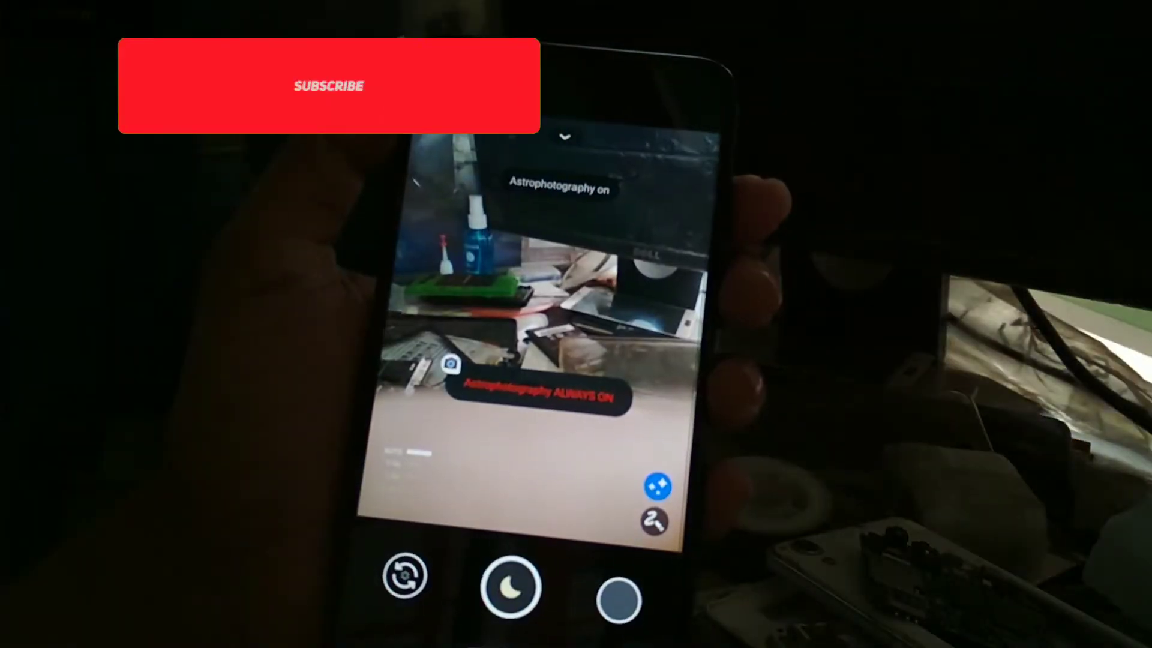
Enable Astrophotography ALWAYS ON from the Night Sight mode options
left_click(328, 87)
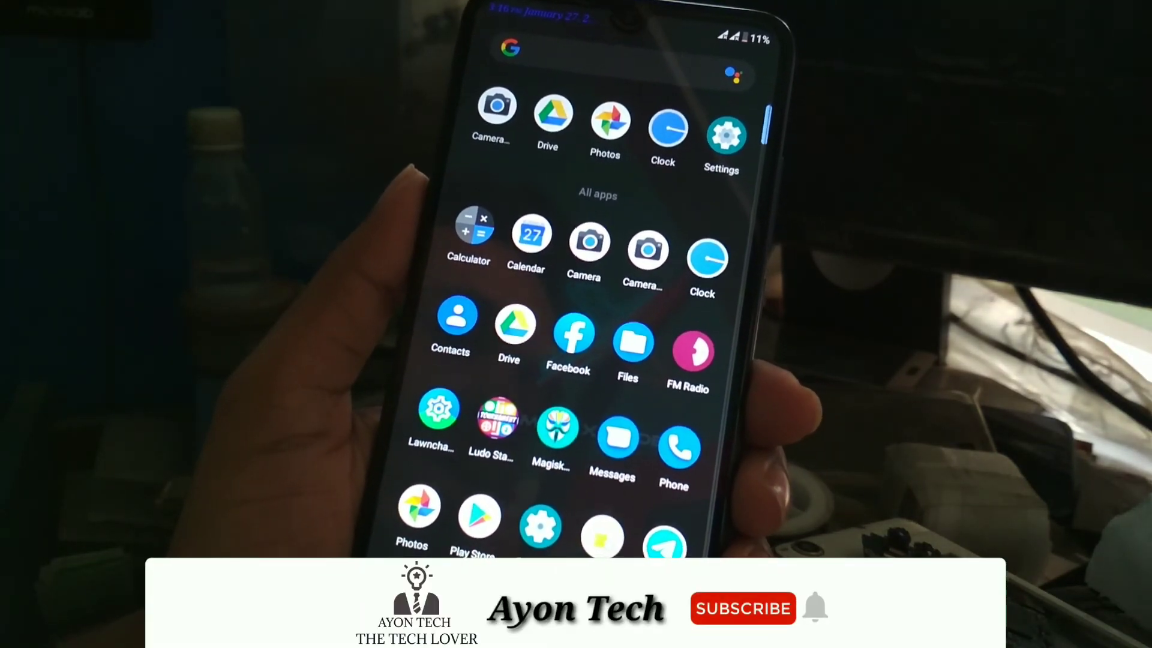
left_click(744, 608)
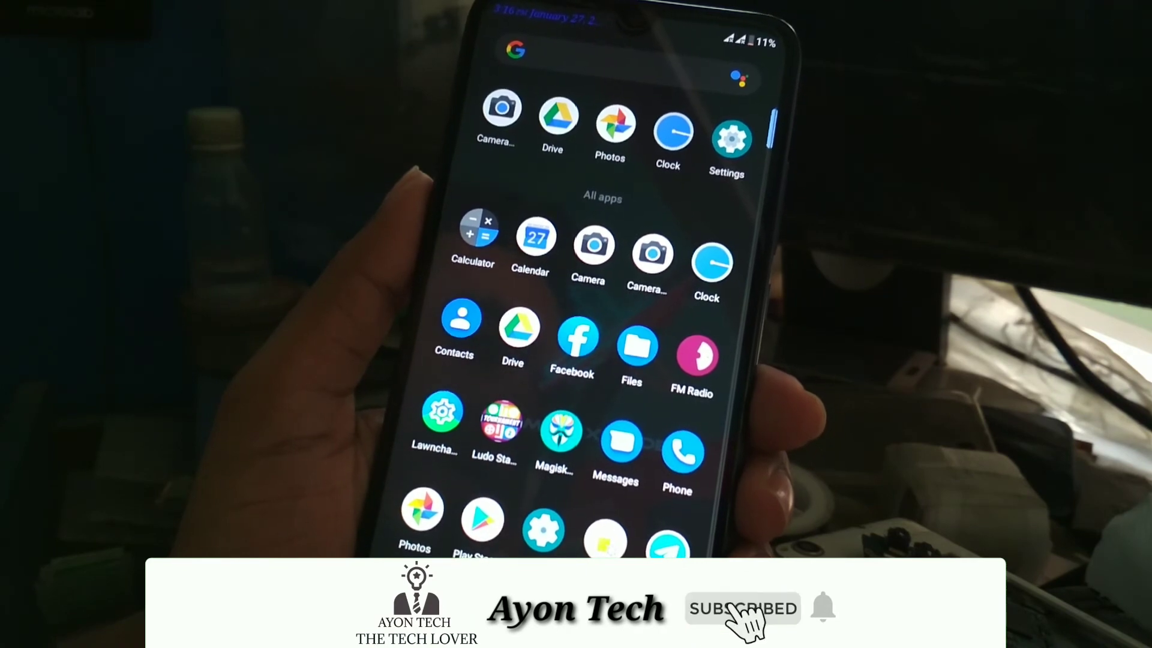